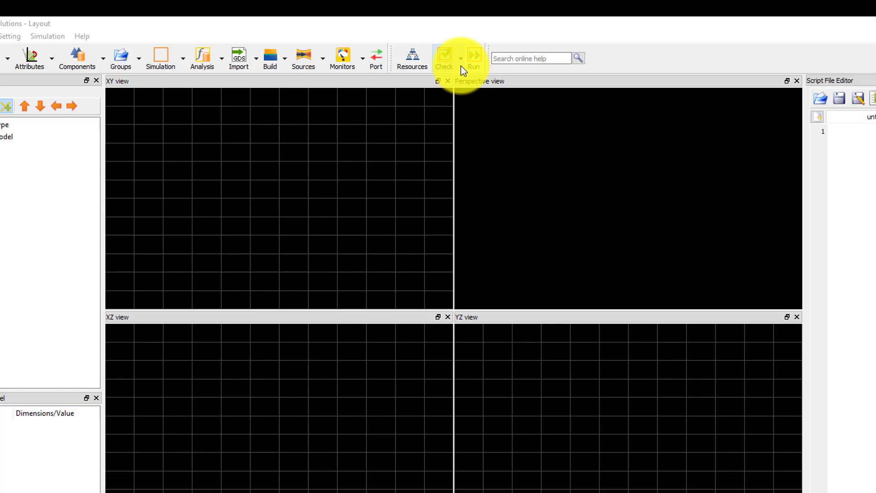
Step: Open the Material Explorer from the Check dropdown, defaulting to Ag (Silver) - CRC
click(459, 58)
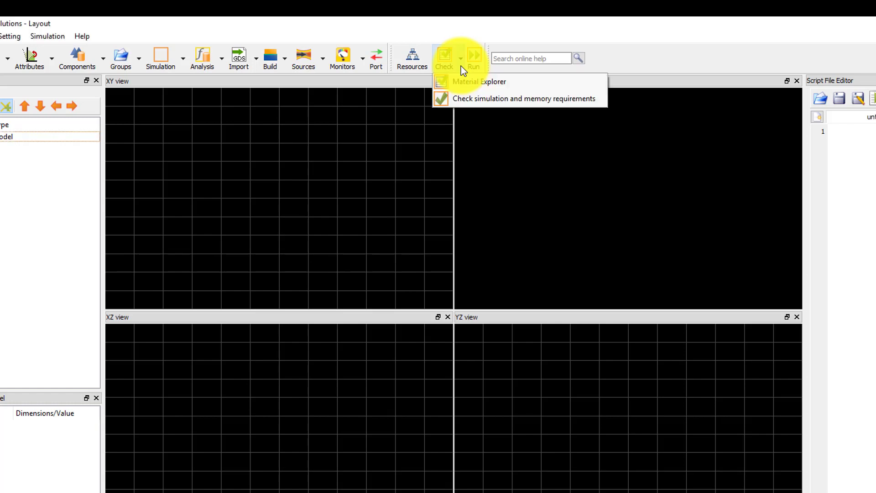
click(477, 82)
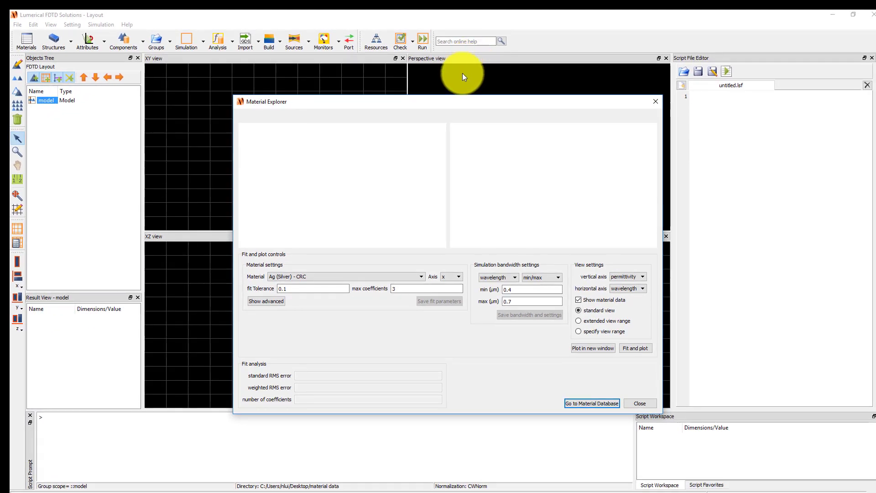
click(416, 276)
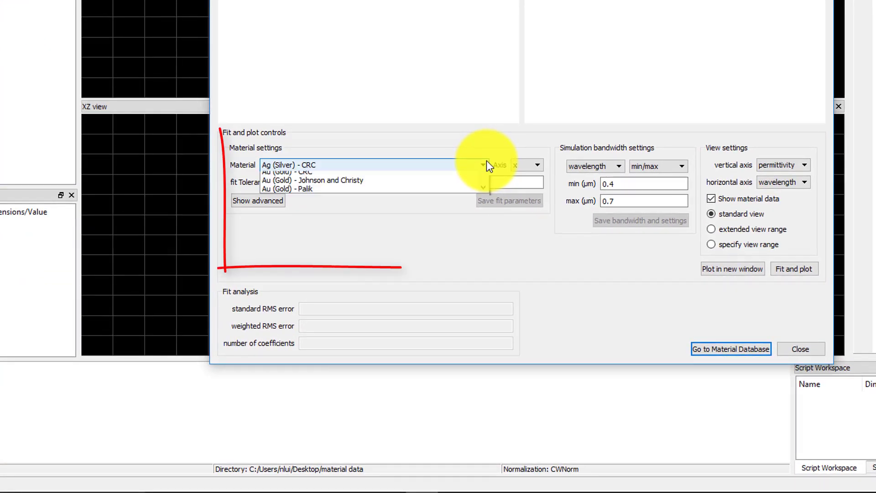
click(481, 164)
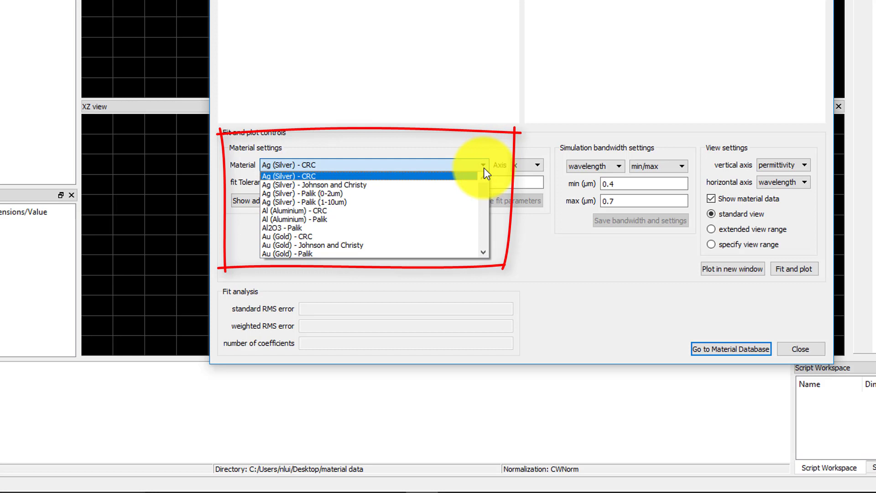
click(288, 175)
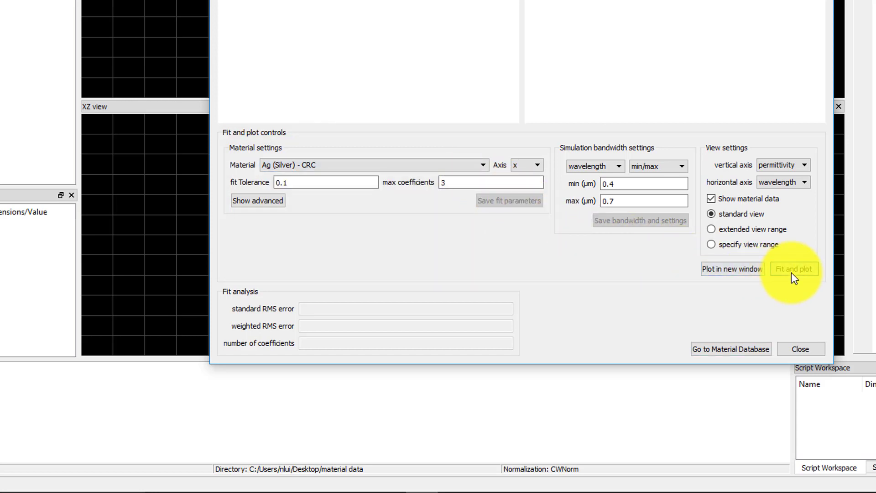
Step: Fit and plot silver CRC data, then refit with max coefficients 5 for RMS error 0.176668
click(794, 268)
text(5)
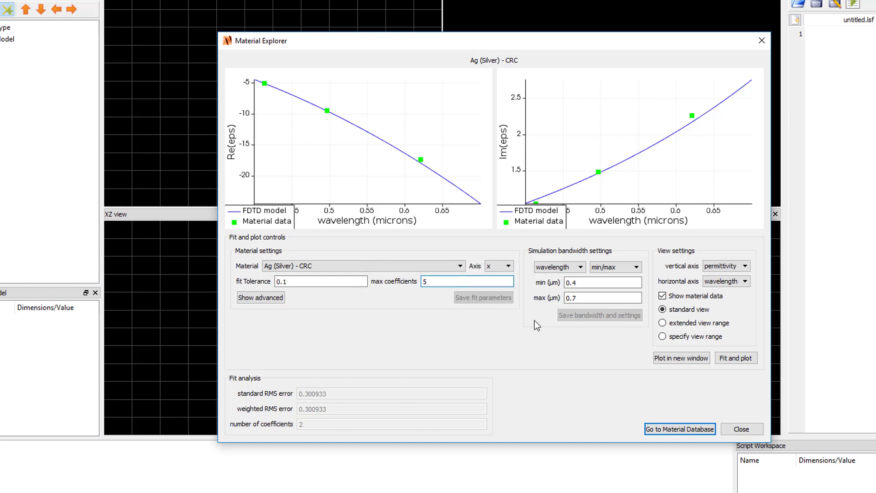
click(735, 358)
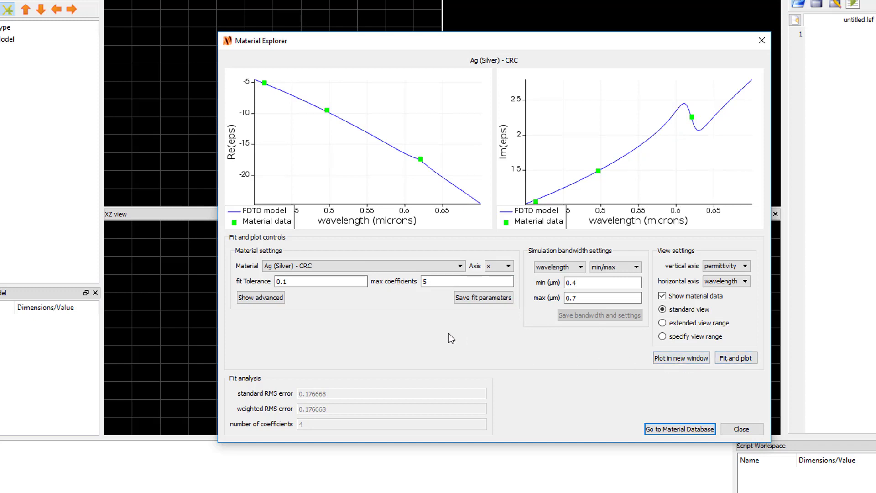
Step: Show advanced fit settings and enable a custom fit range of 0.012407–12.407 µm
click(260, 297)
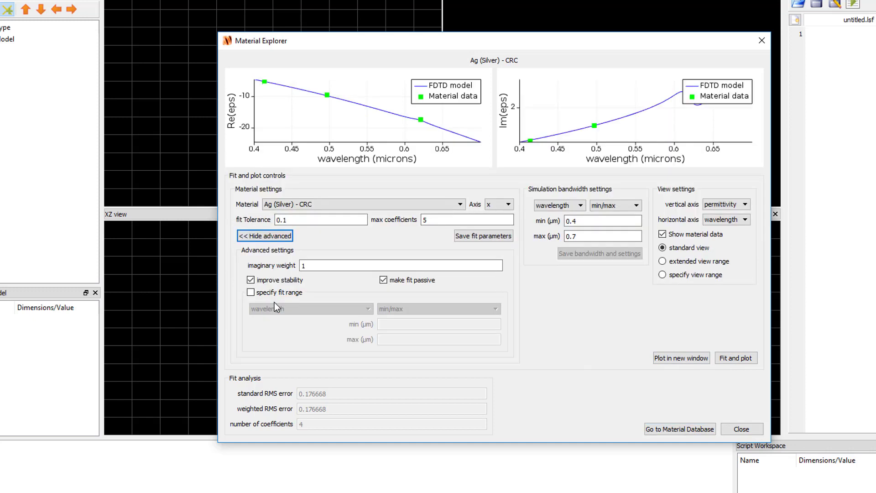
mouse_move(295, 291)
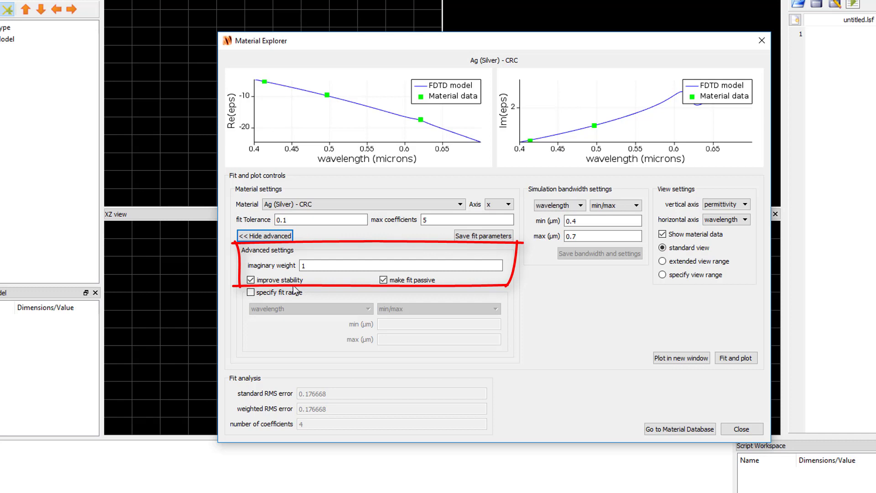
click(401, 265)
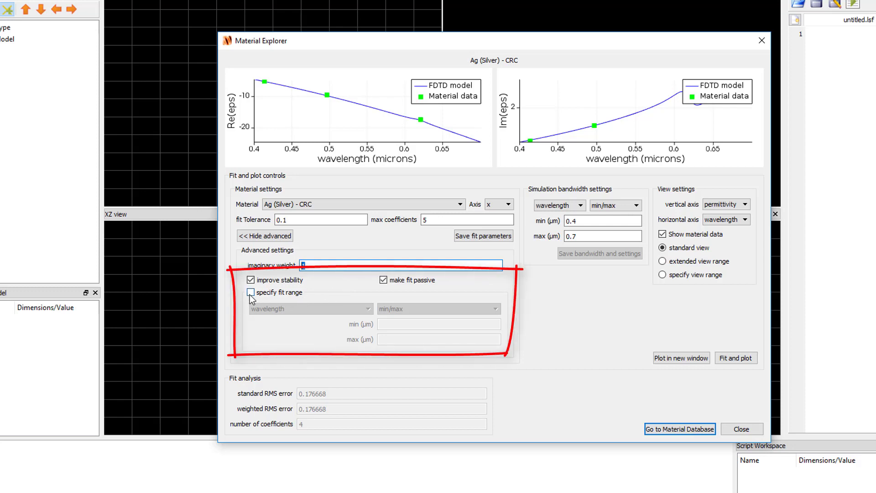
click(250, 292)
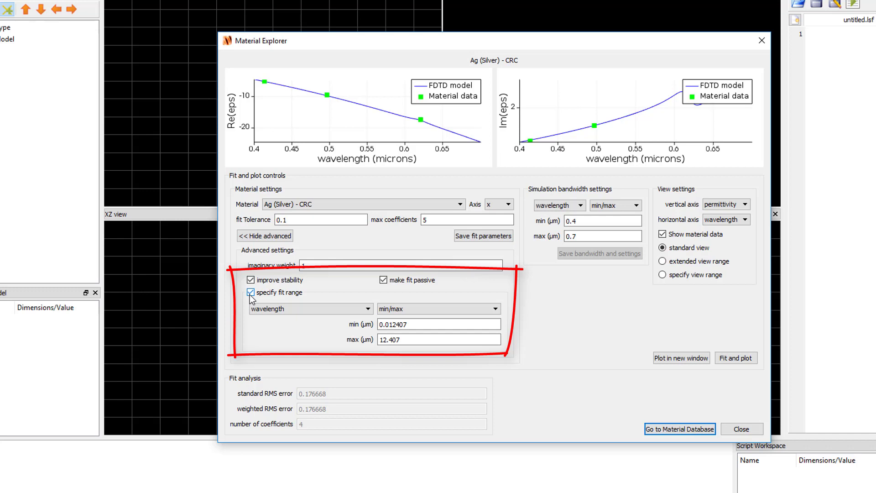